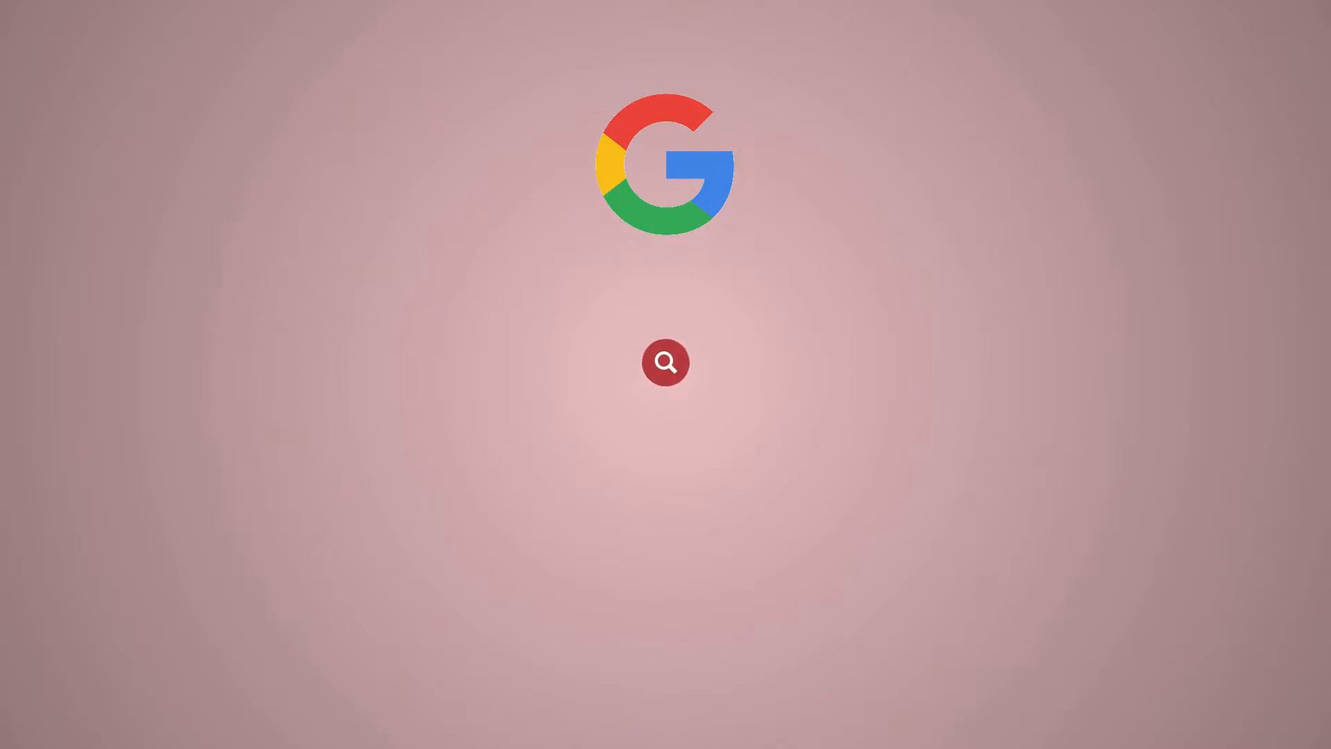
- Enter 'Redserver' to sign in to WHM as root
{"action": "type", "text": "Redserver"}
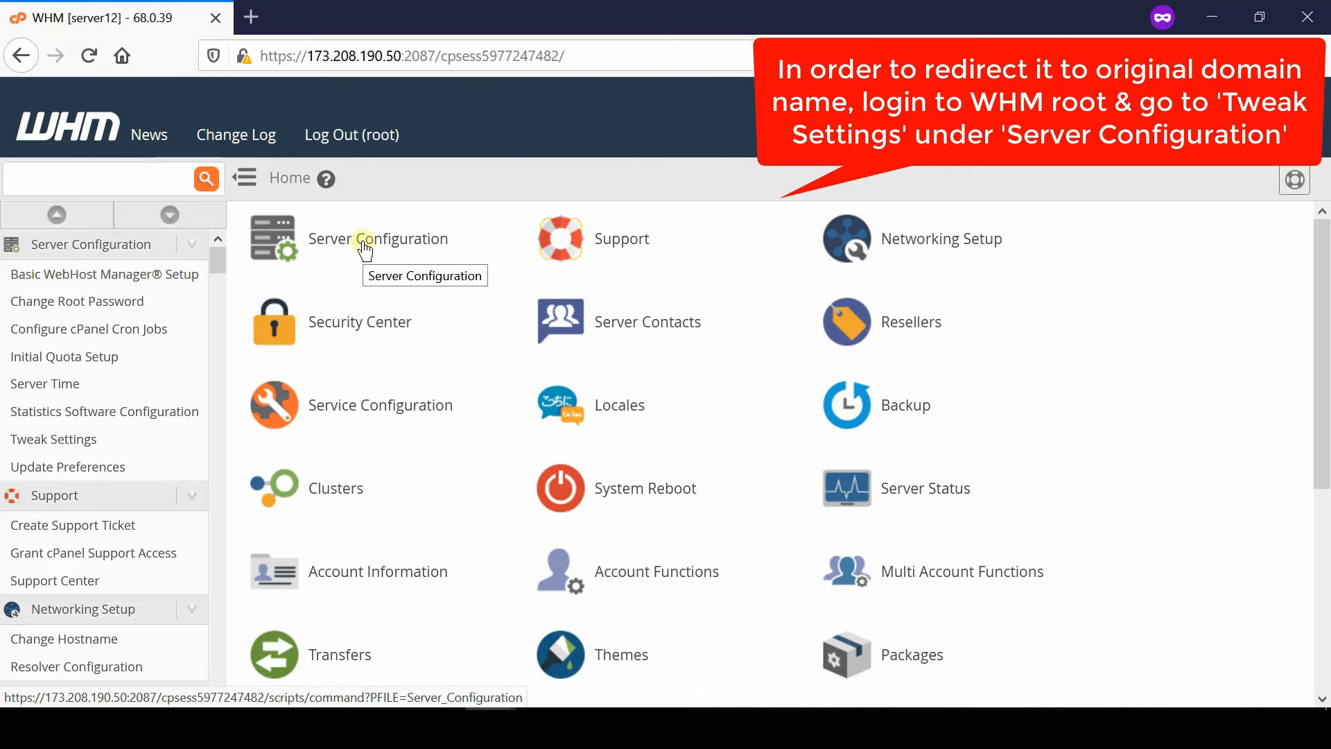
- Open Tweak Settings from the Server Configuration category
{"action": "left_click", "coordinate": [378, 238]}
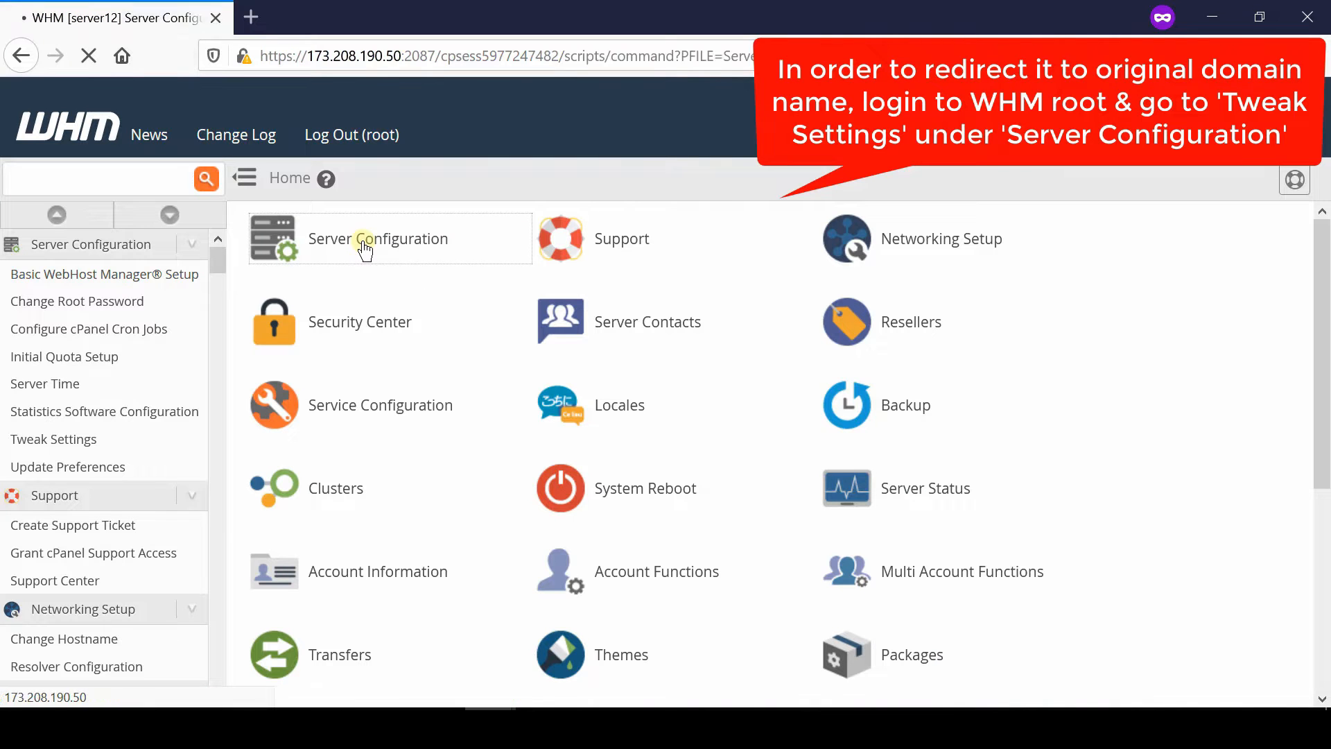
{"action": "left_click", "coordinate": [378, 238]}
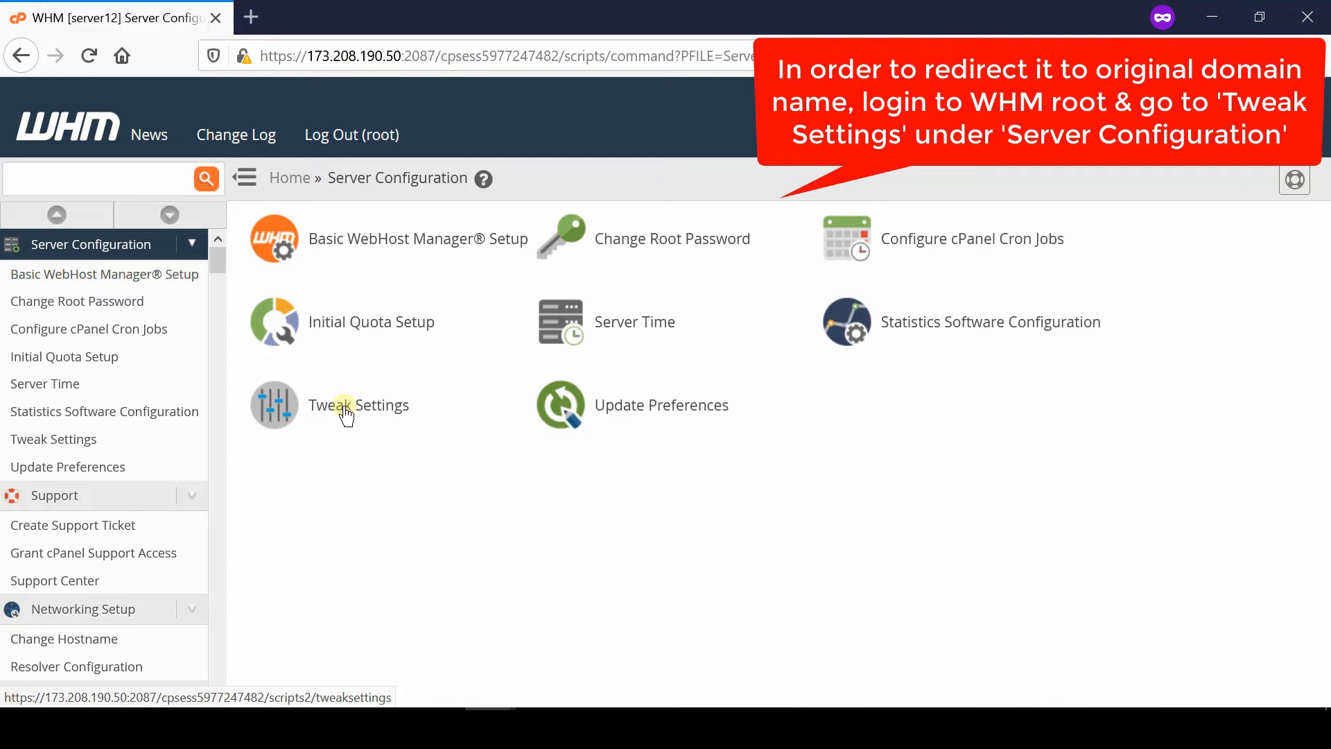
{"action": "left_click", "coordinate": [357, 405]}
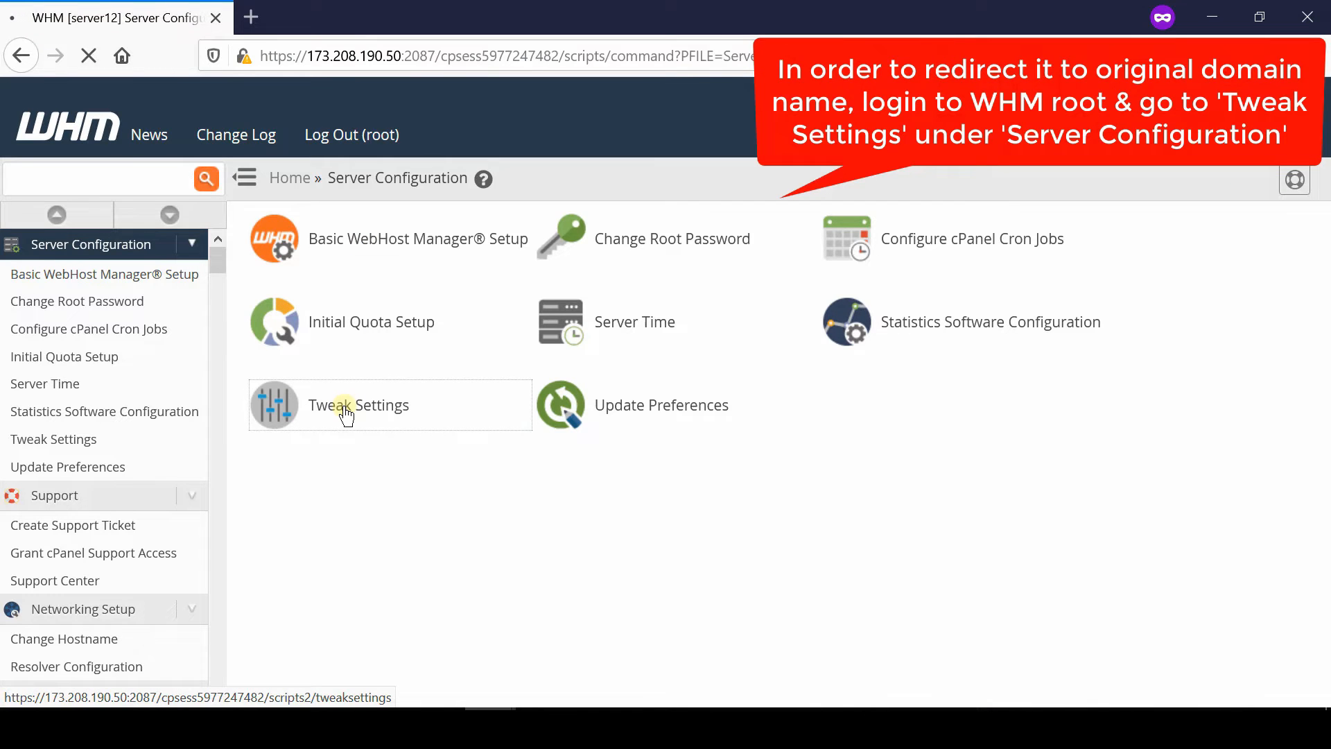
{"action": "left_click", "coordinate": [358, 405]}
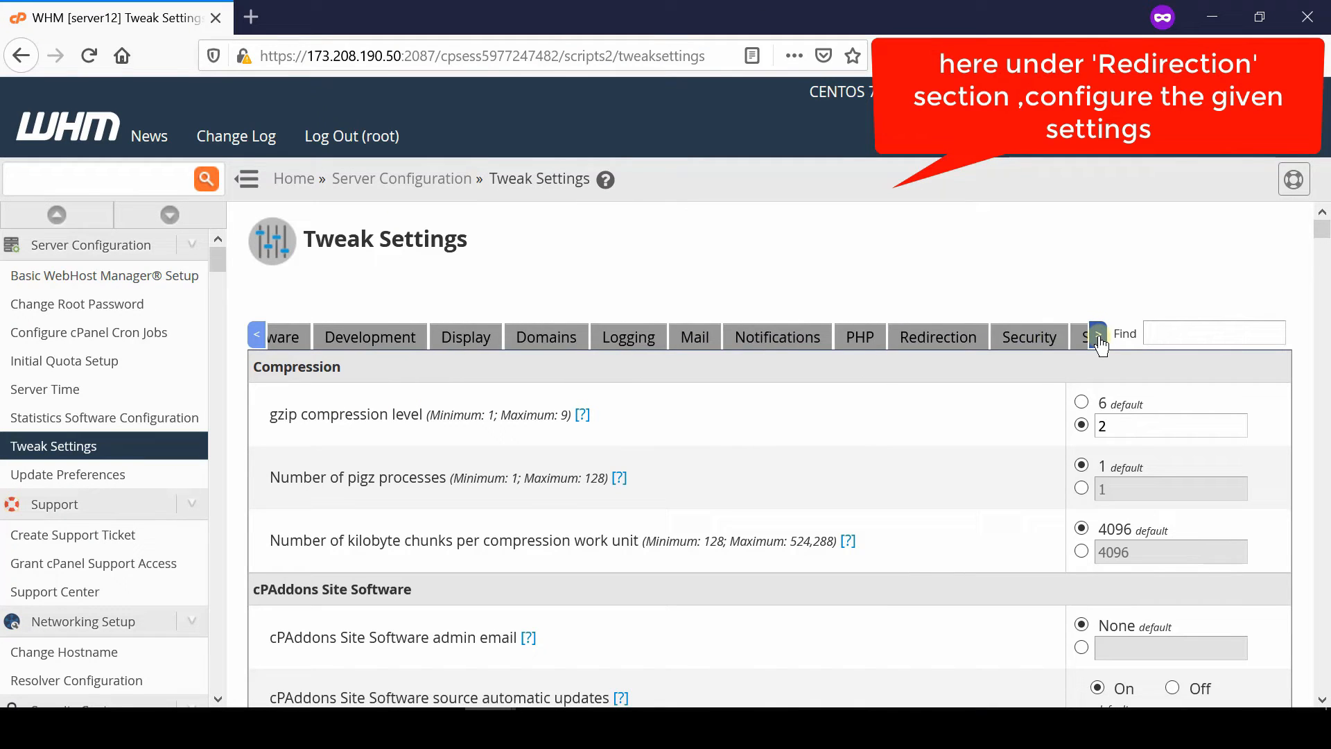
- On the Redirection tab, set non-SSL and SSL redirect destinations to Origin Domain Name
{"action": "left_click", "coordinate": [1098, 334]}
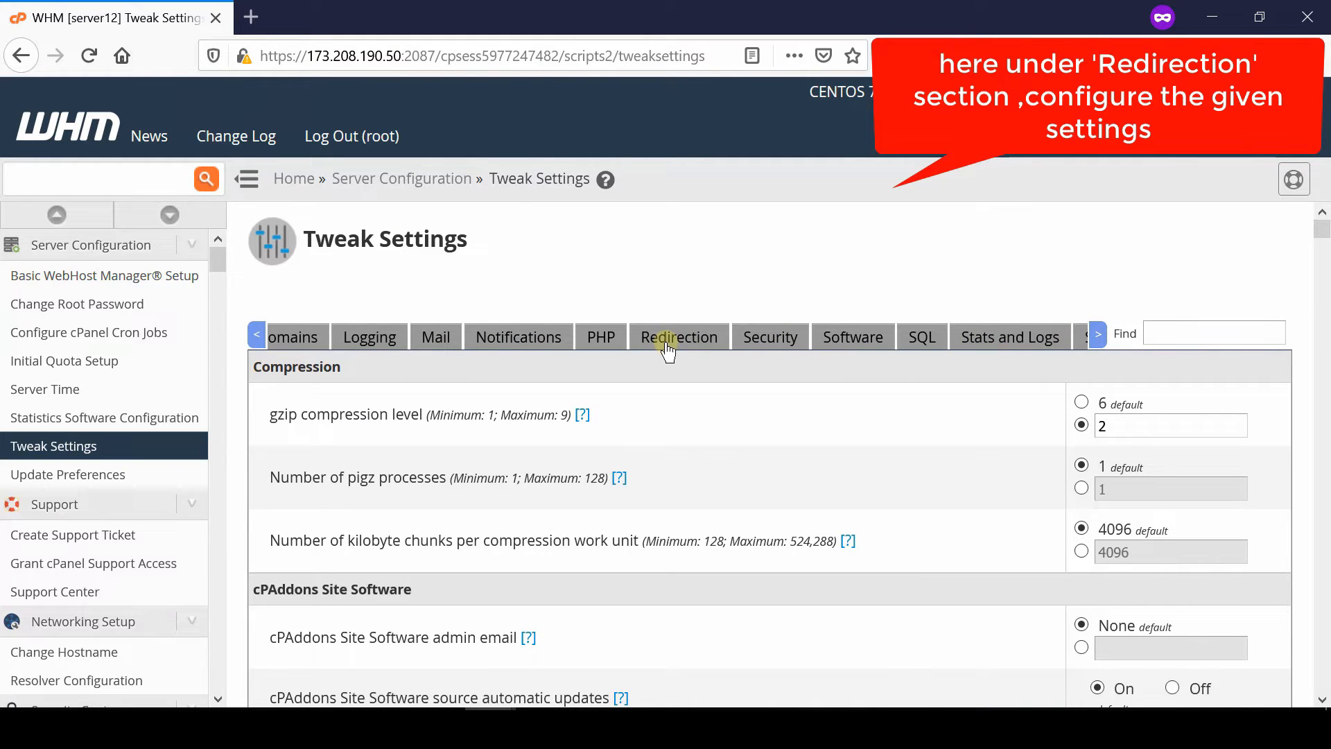
{"action": "left_click", "coordinate": [678, 337]}
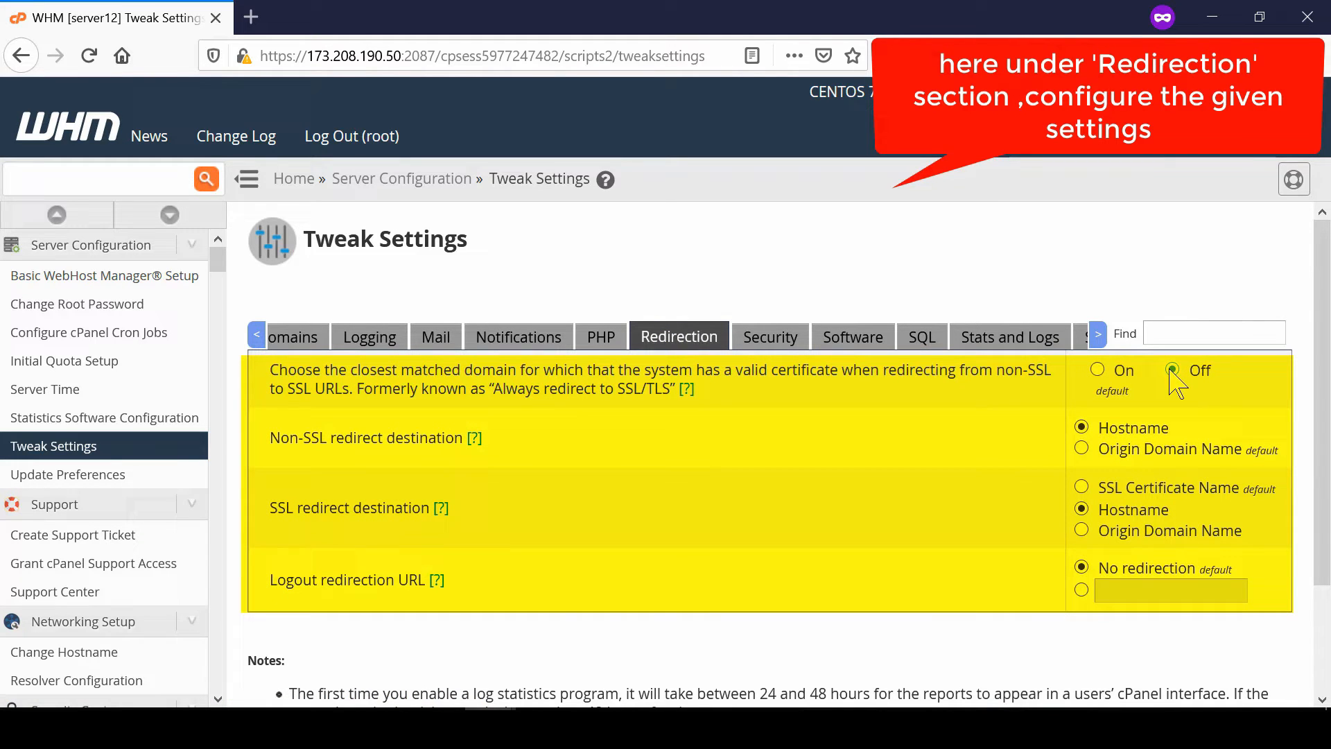
{"action": "left_click", "coordinate": [1081, 448]}
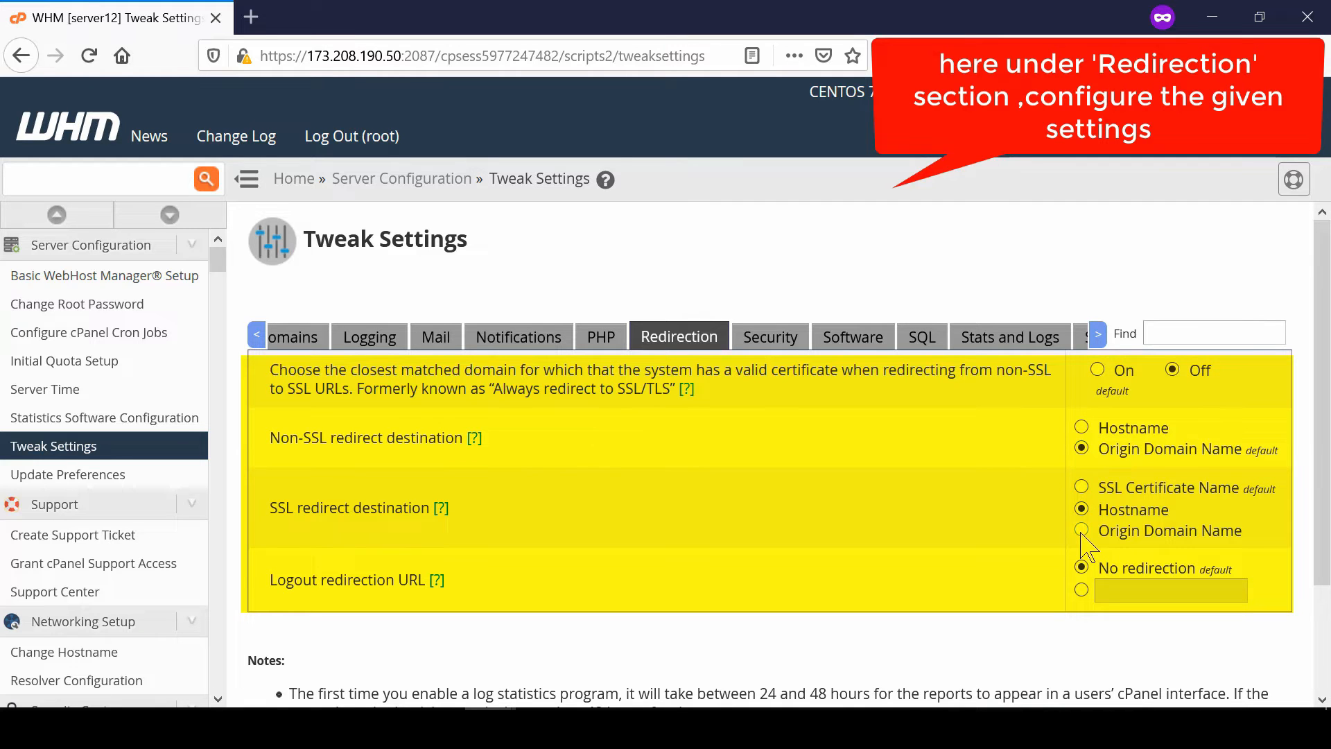
{"action": "left_click", "coordinate": [1083, 530]}
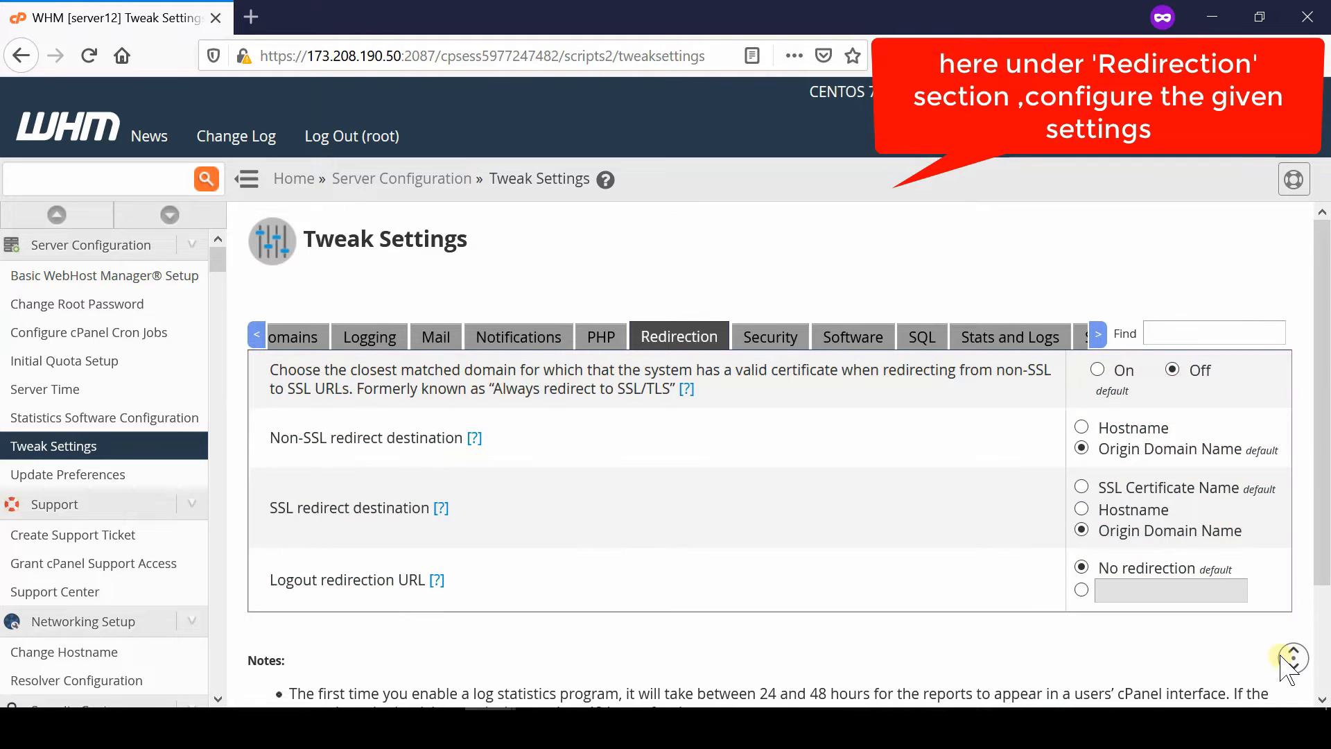
{"action": "scroll", "scroll_direction": "down", "scroll_amount": 3}
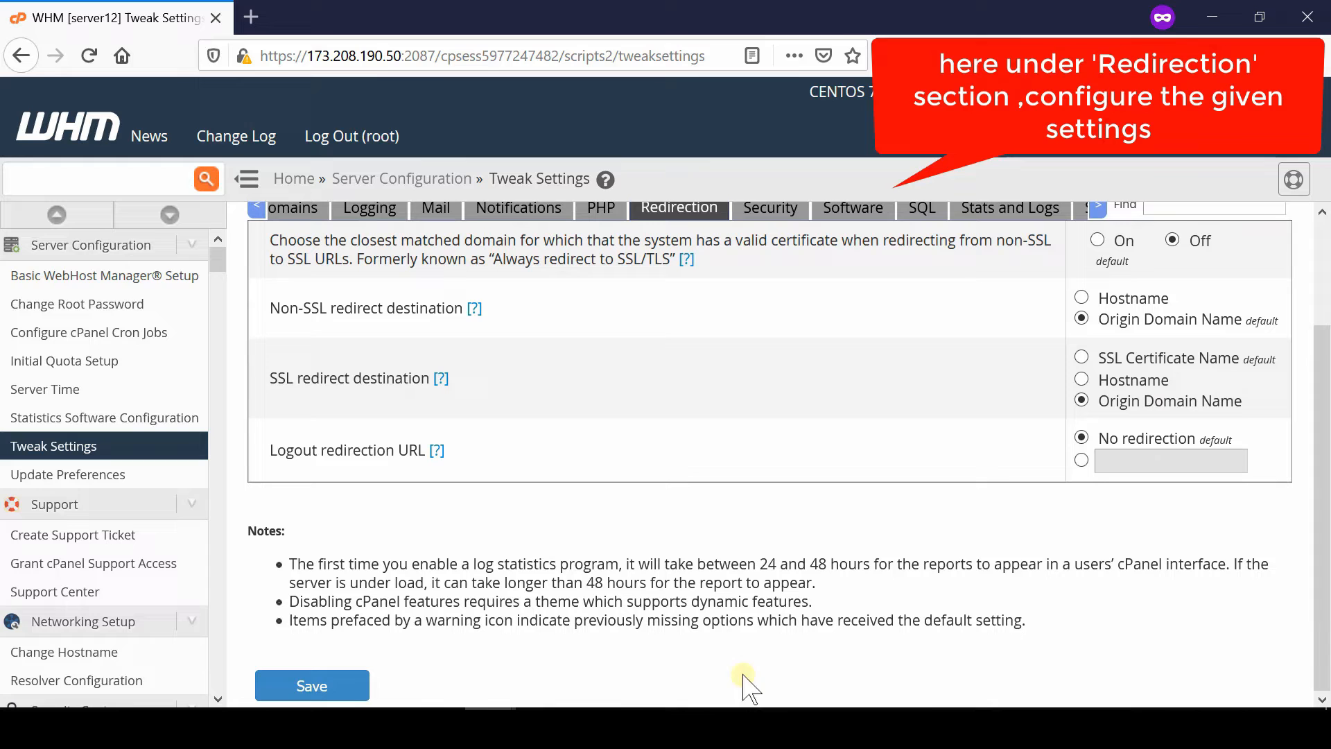
- Save the redirection settings, then load the domain's cPanel address (saifart.tk/cpane) in a new tab
{"action": "left_click", "coordinate": [312, 685]}
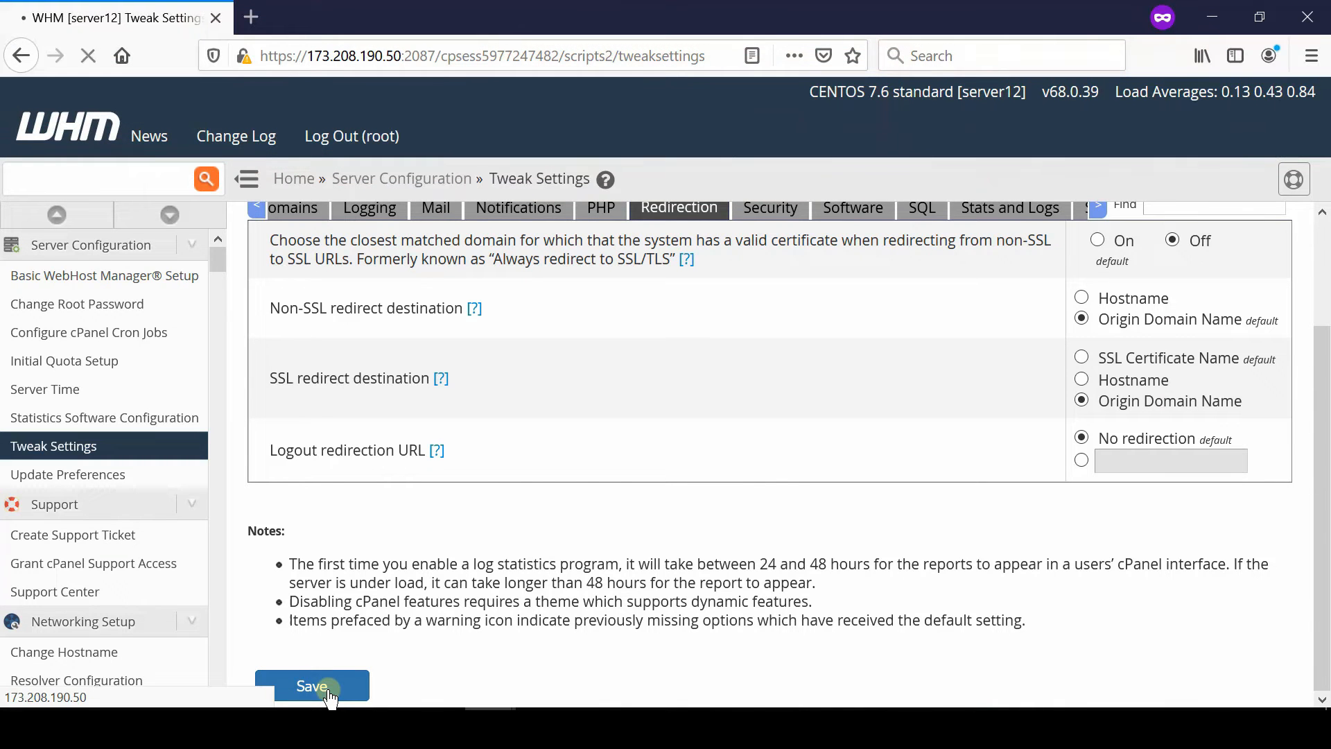
{"action": "left_click", "coordinate": [312, 685]}
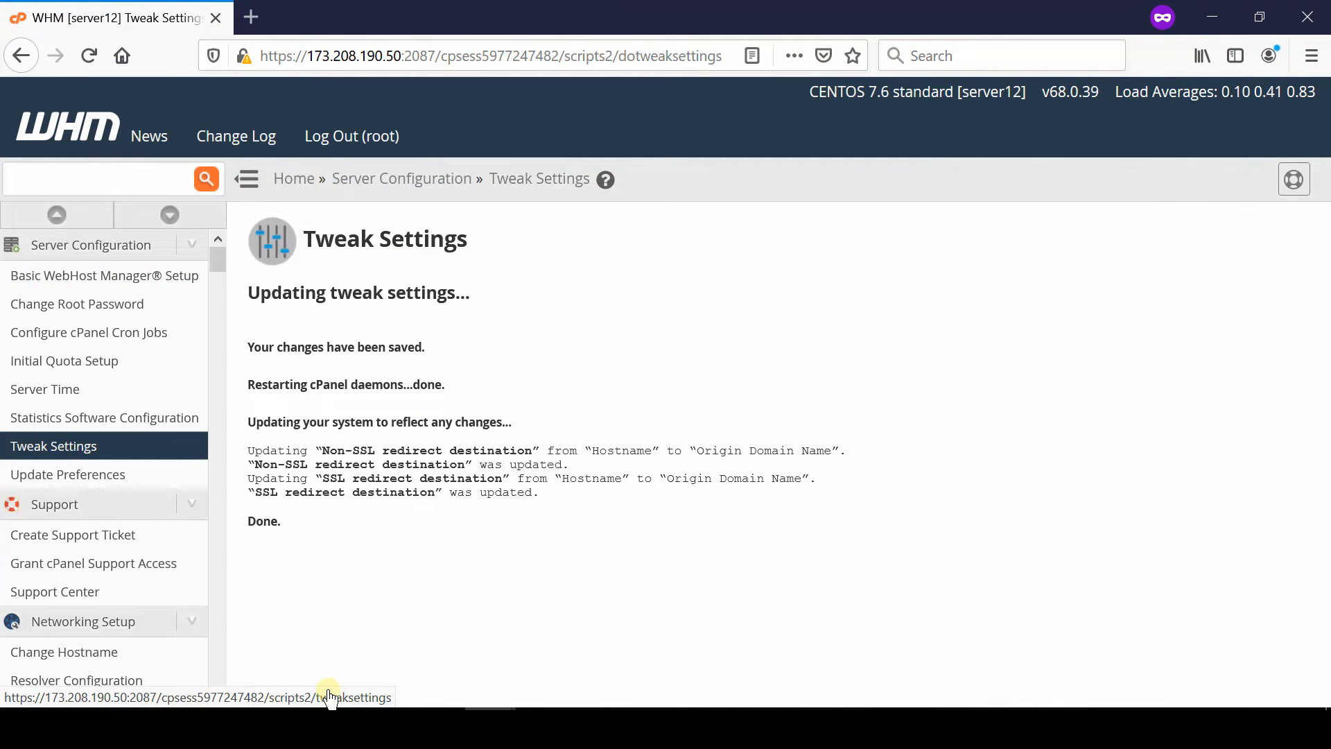
{"action": "mouse_move", "coordinate": [643, 516]}
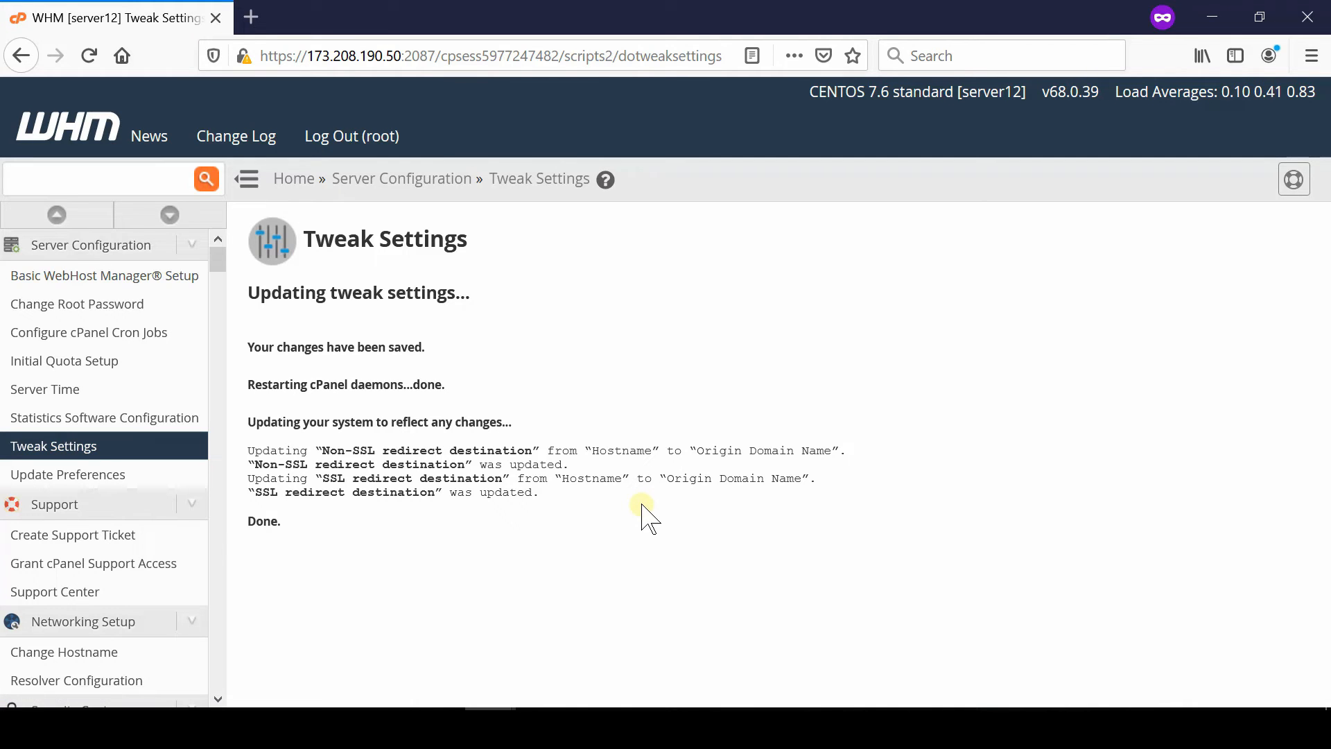
{"action": "type", "text": "saifart.tk/cpane"}
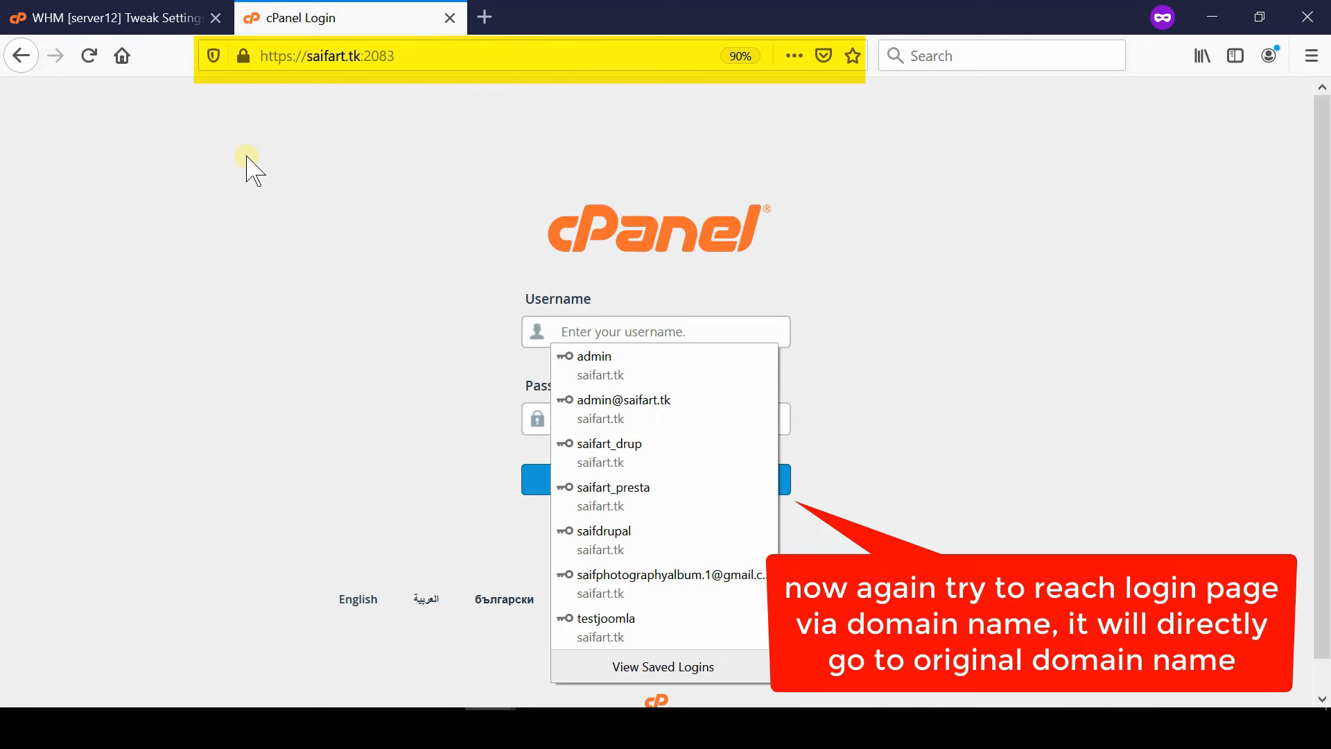
{"action": "left_click", "coordinate": [395, 98]}
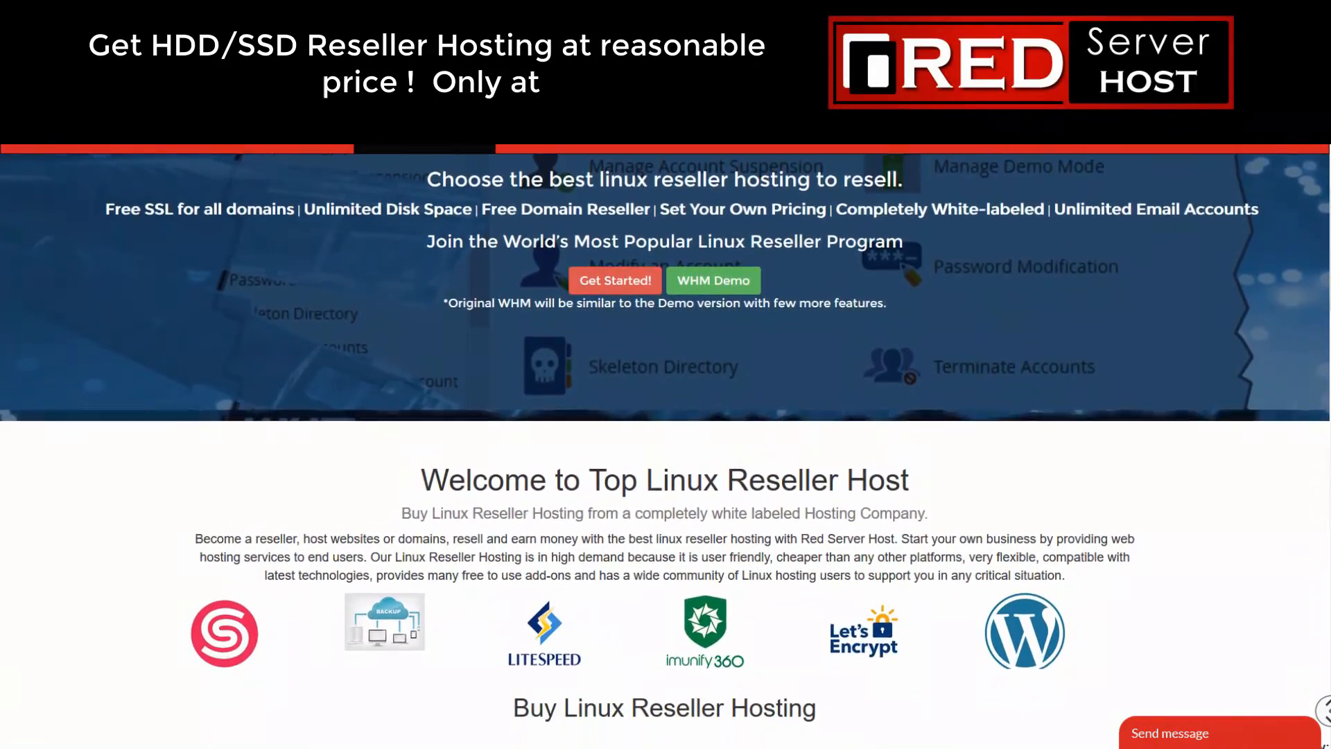
- Scroll down the Red Server Host page to the reseller plan pricing table
{"action": "scroll", "scroll_direction": "down", "scroll_amount": 3}
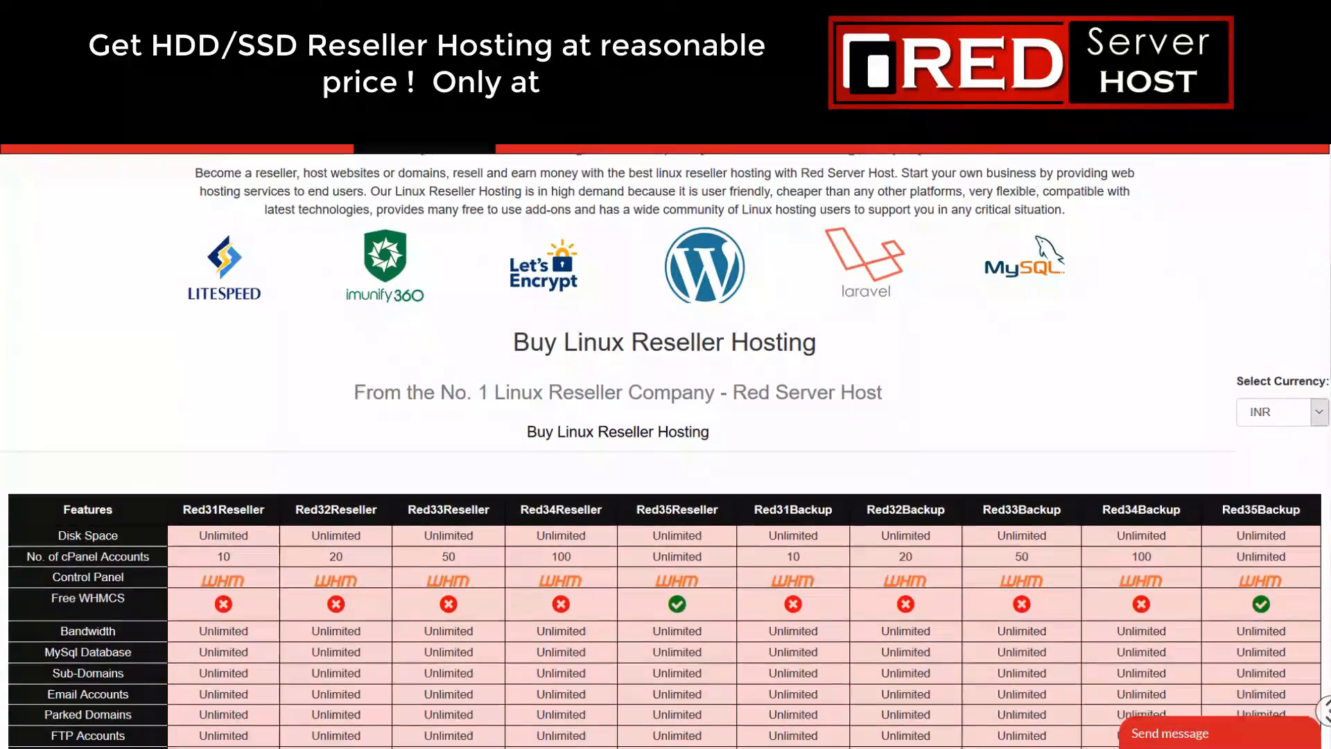
{"action": "scroll", "scroll_direction": "down", "scroll_amount": 3}
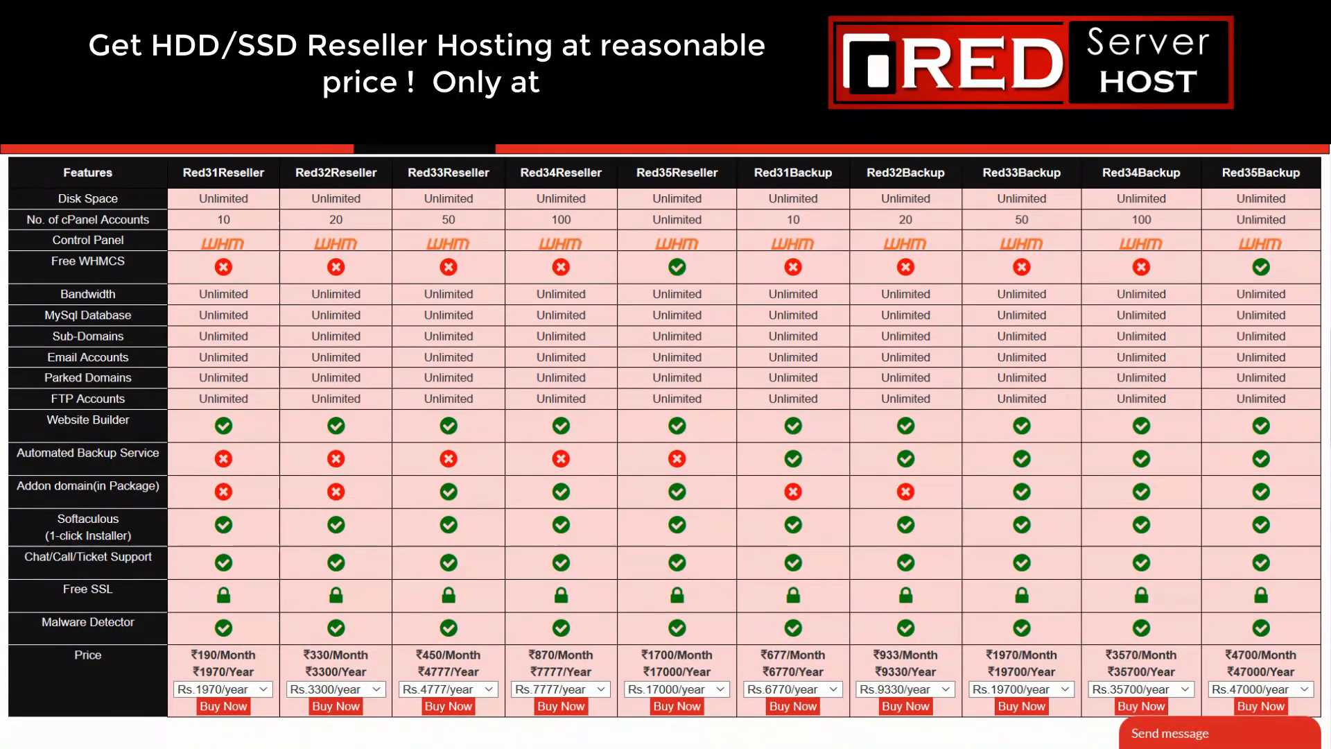